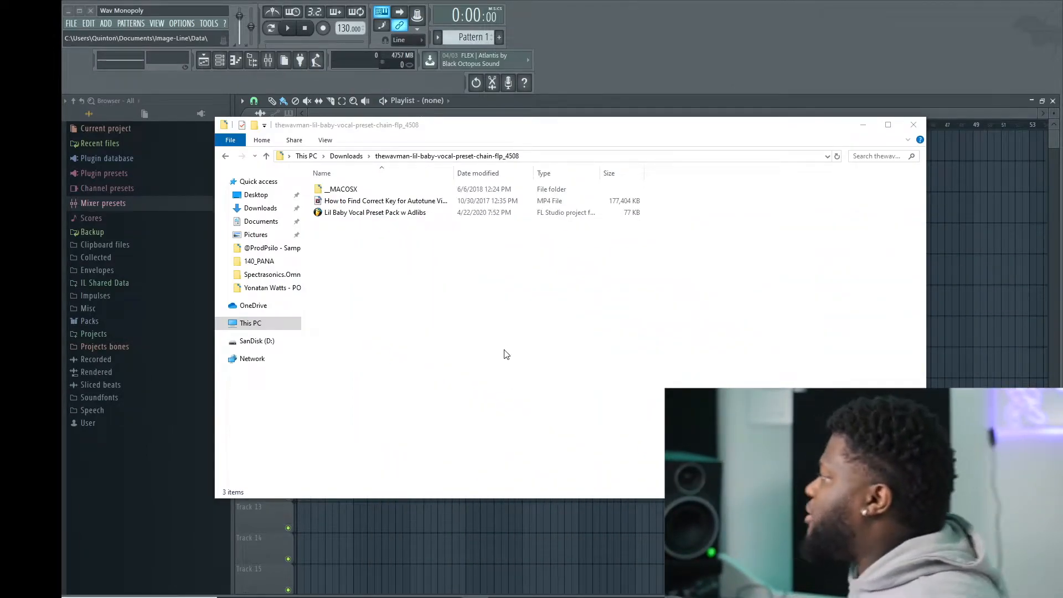
# Step: Open the 'Lil Baby Vocal Preset Pack w Adlibs.flp' project from Downloads into FL Studio
pyautogui.click(375, 213)
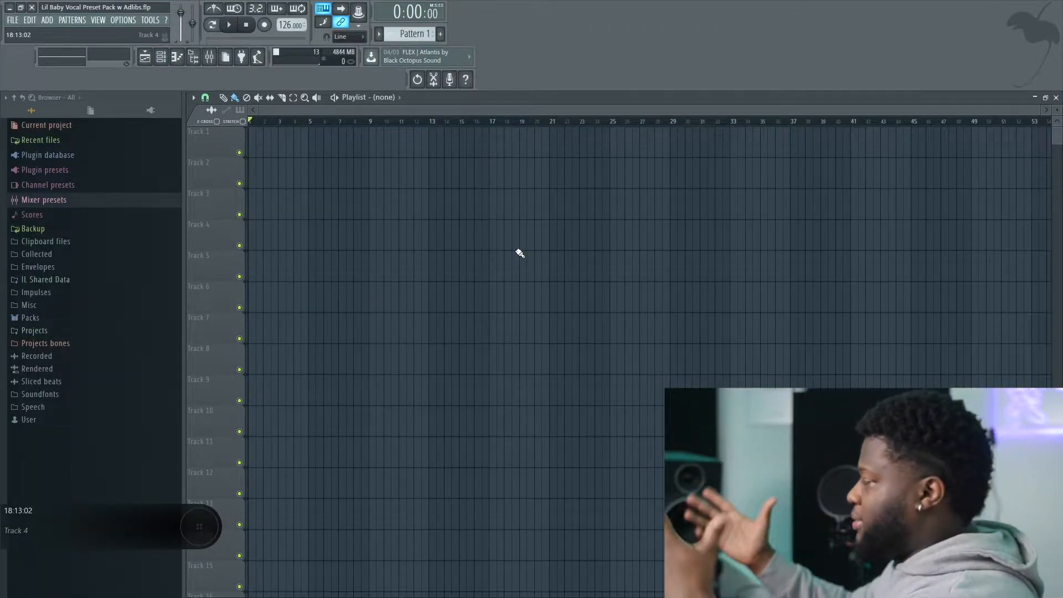
# Step: Show the mixer, inspect the Lil Baby Adlibs and Main inserts' effects, and start saving the Main track state
pyautogui.click(210, 57)
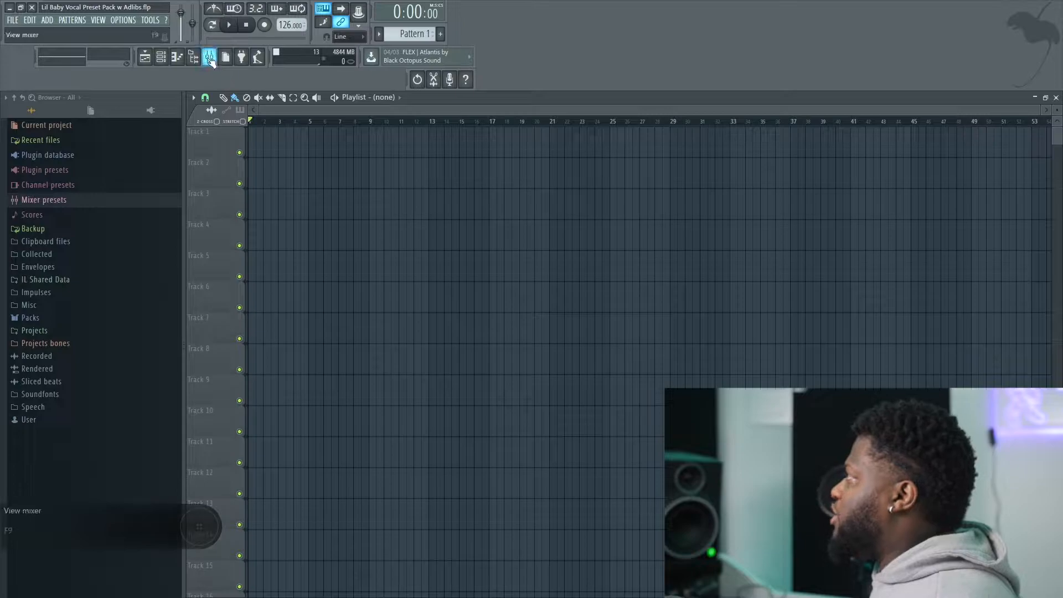
pyautogui.click(209, 57)
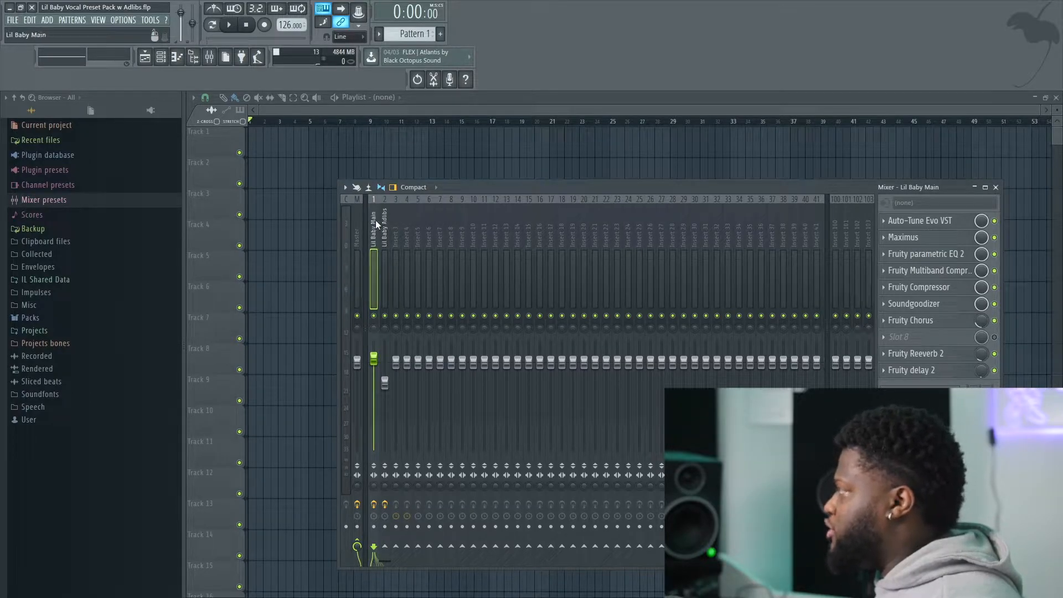
pyautogui.click(384, 230)
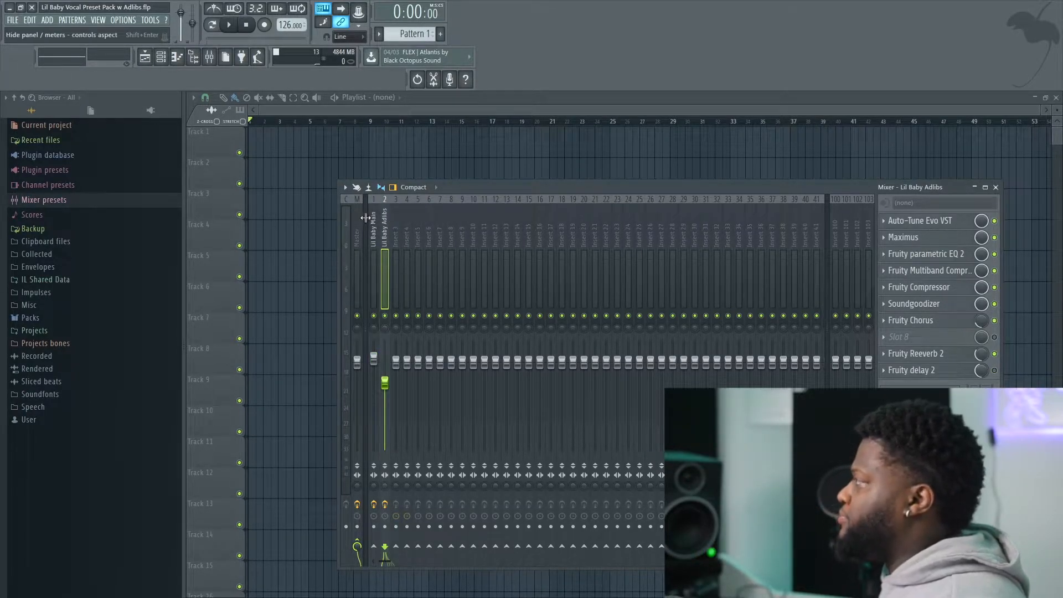
pyautogui.click(373, 230)
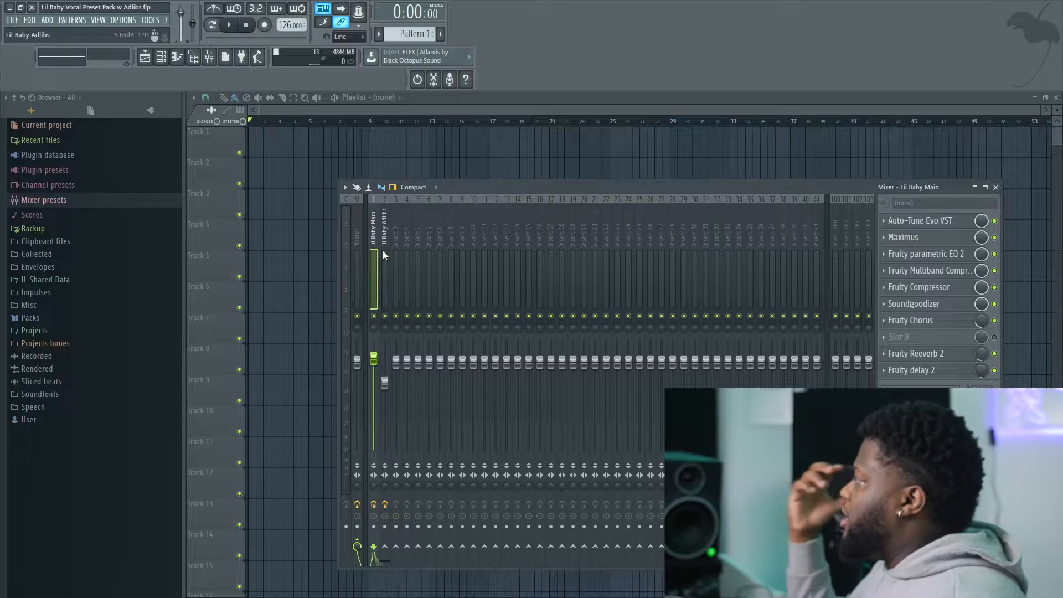
pyautogui.moveTo(373, 256); pyautogui.dragTo(373, 278)
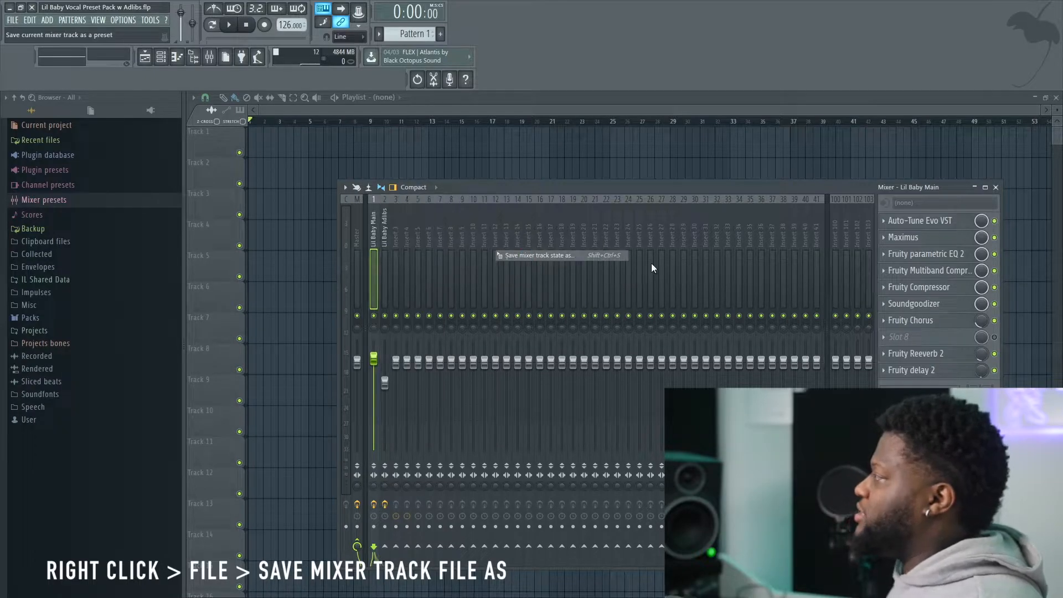
# Step: Save the main vocal mixer track state as a preset named 'Lil Baby Main Vox'
pyautogui.click(538, 255)
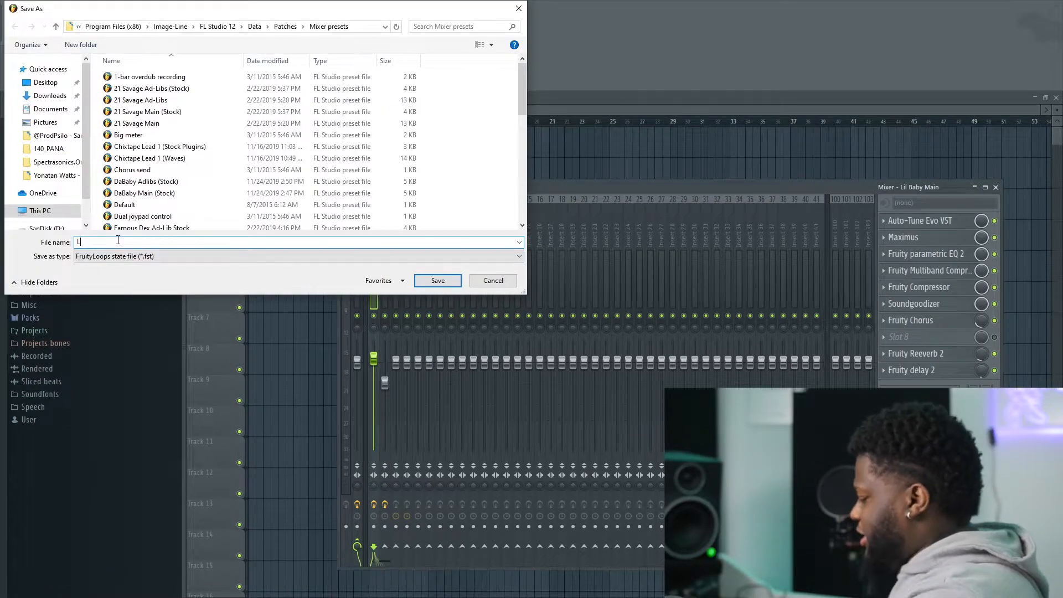
pyautogui.write('il Baby Main Vox')
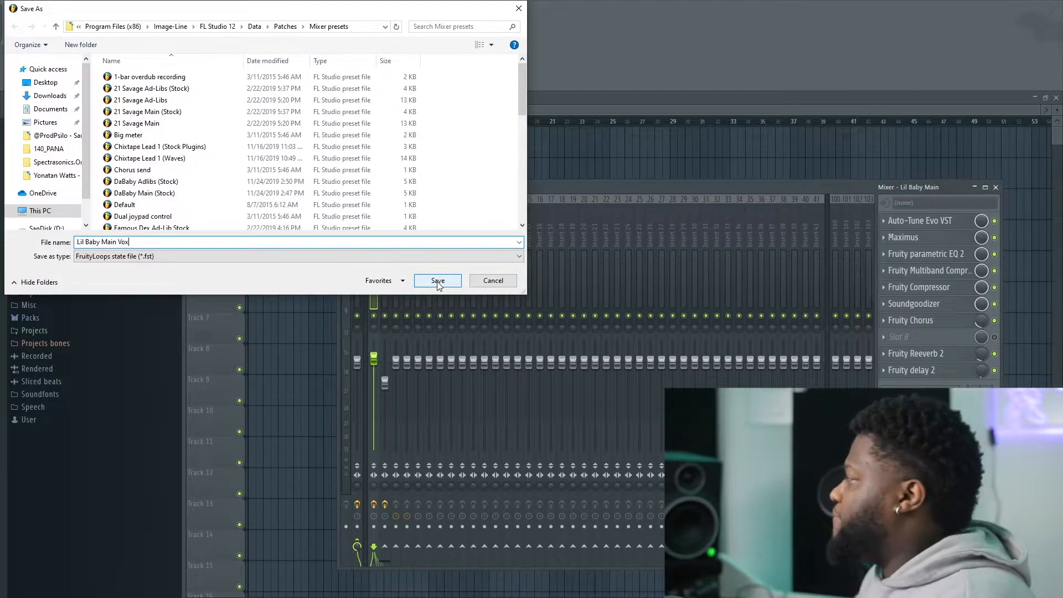
pyautogui.click(438, 280)
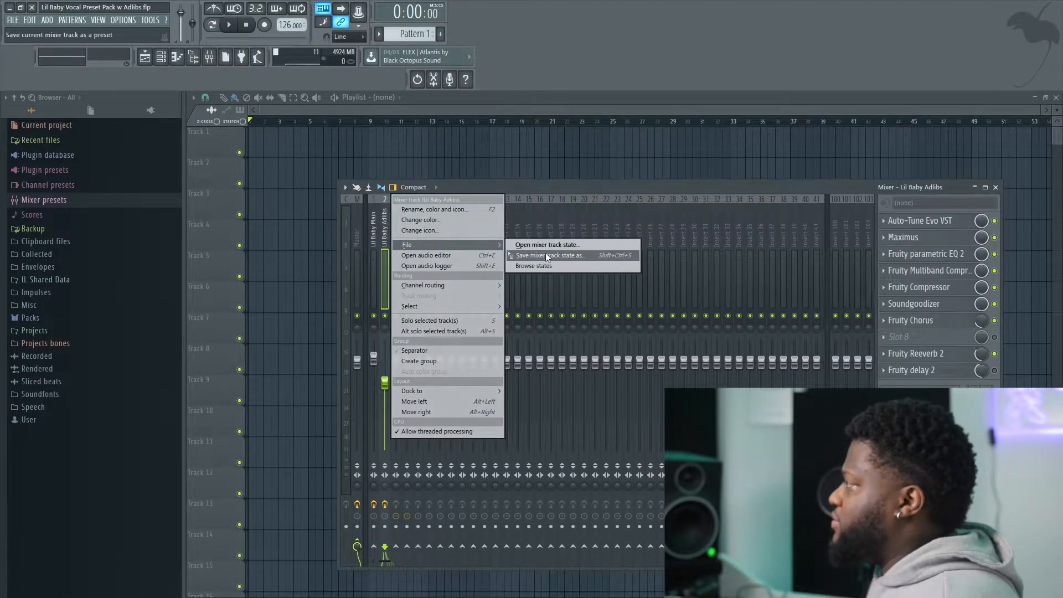
# Step: Save the adlibs mixer track state as a preset named 'Lil Baby Main Adlibs'
pyautogui.click(550, 256)
pyautogui.write('Lil Baby Main Adlibs')
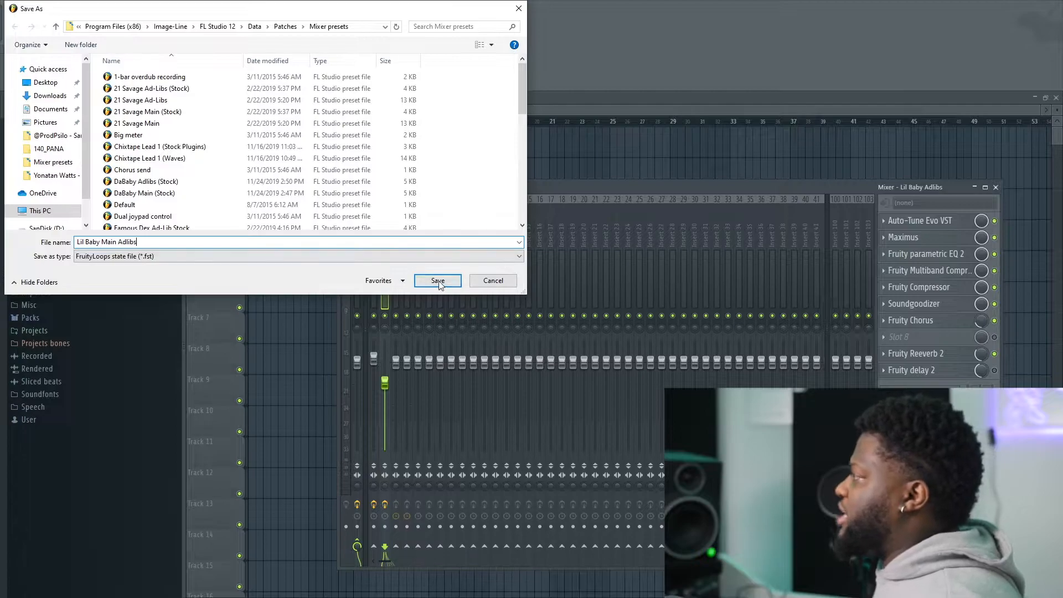
pyautogui.click(438, 280)
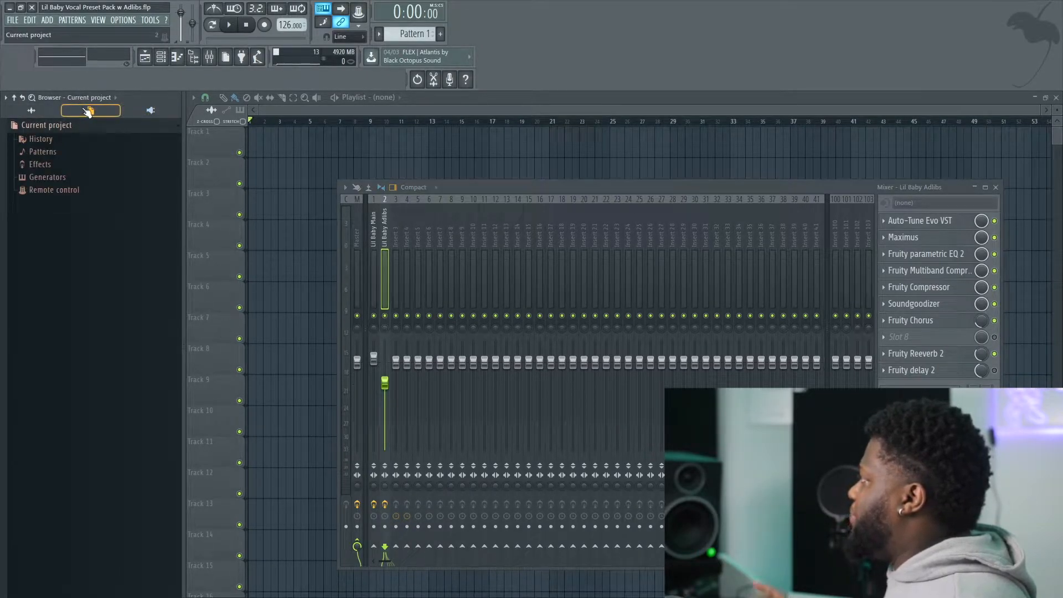
# Step: Return the browser to all folders and reveal the new Lil Baby presets in Mixer presets
pyautogui.click(31, 111)
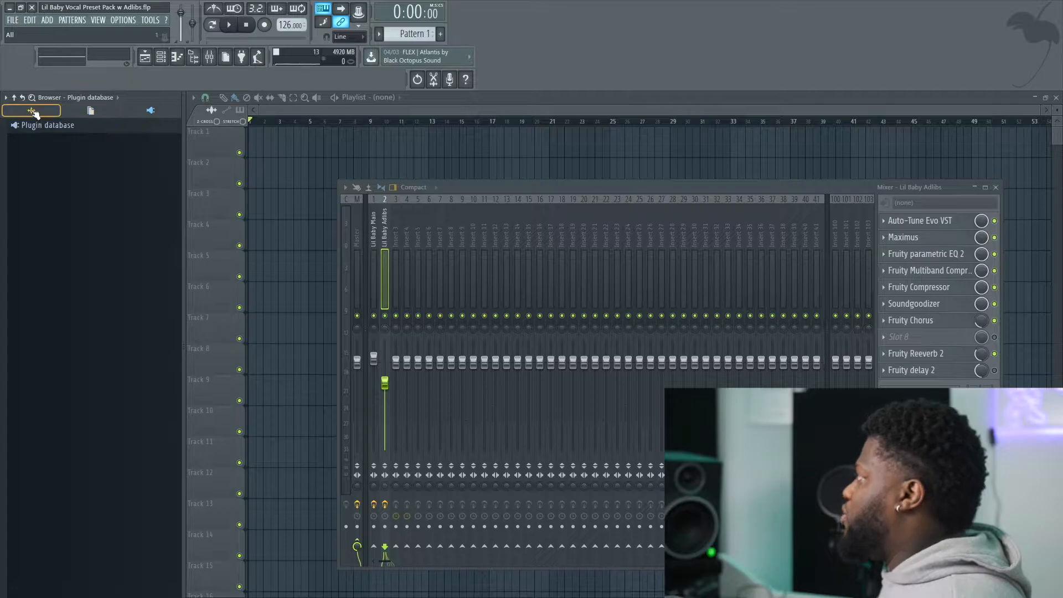
pyautogui.click(31, 111)
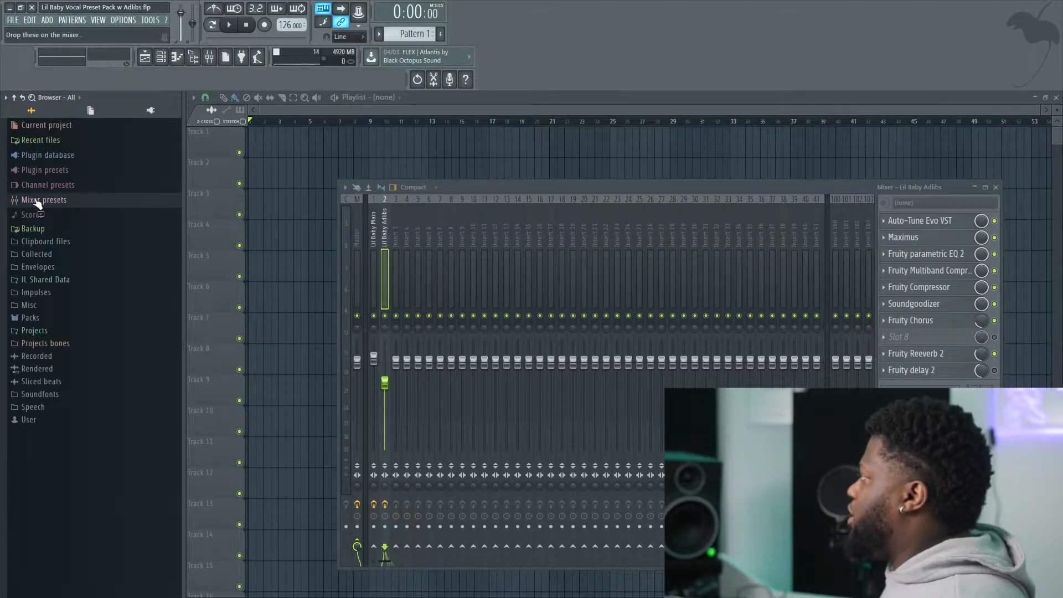
pyautogui.click(43, 199)
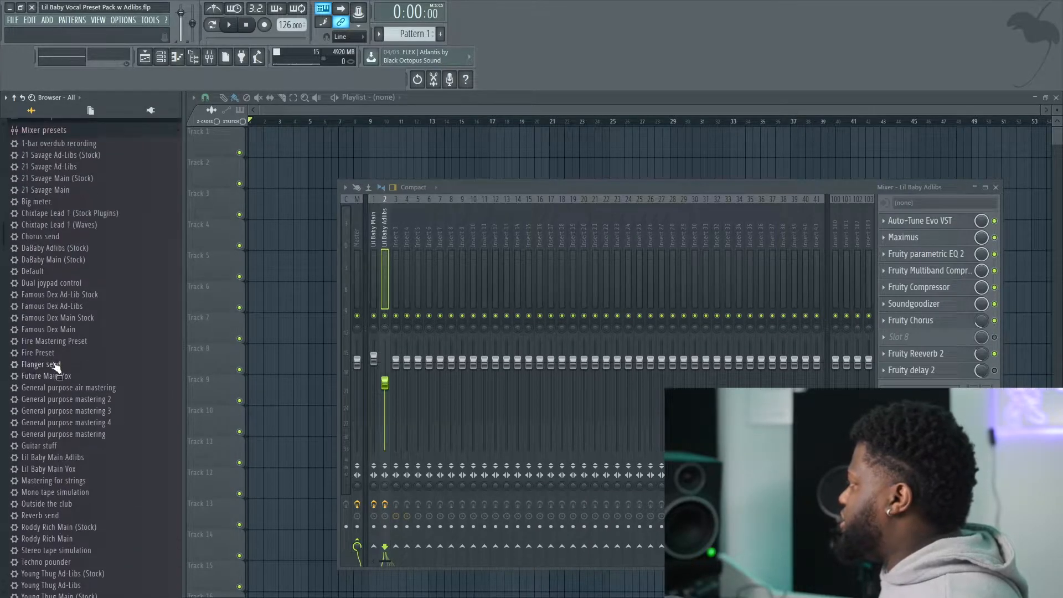
pyautogui.scroll(-3)
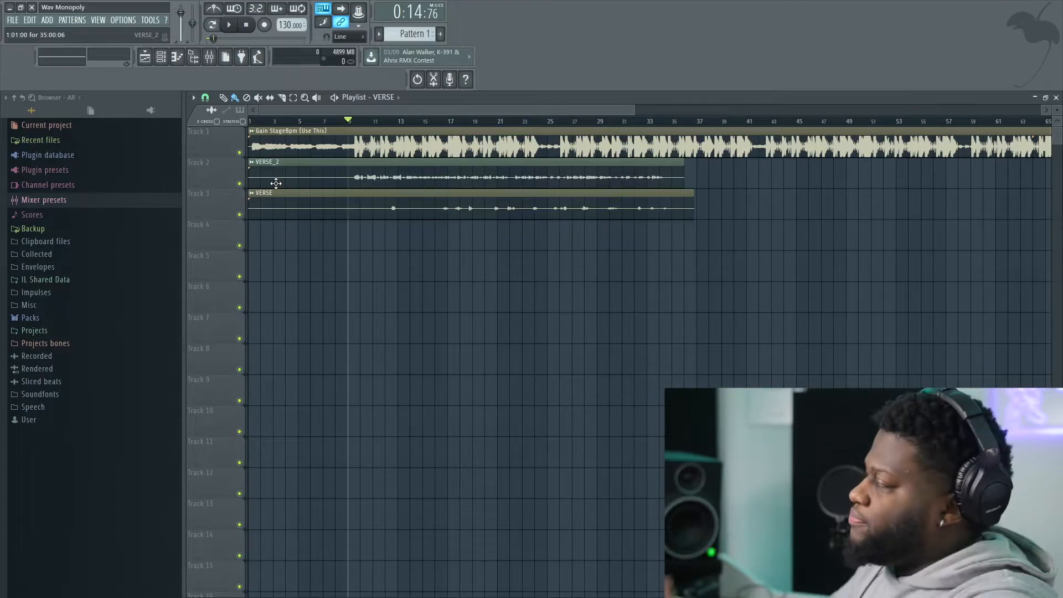
pyautogui.moveTo(294, 179)
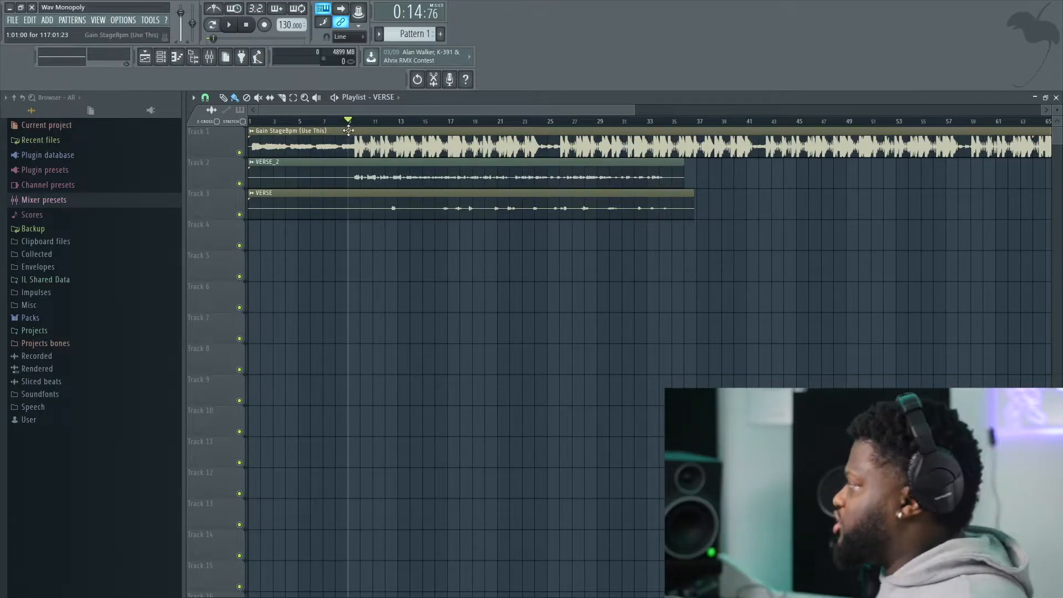
# Step: Select the beat clip on Track 1 of the Wav Monopoly project
pyautogui.click(228, 26)
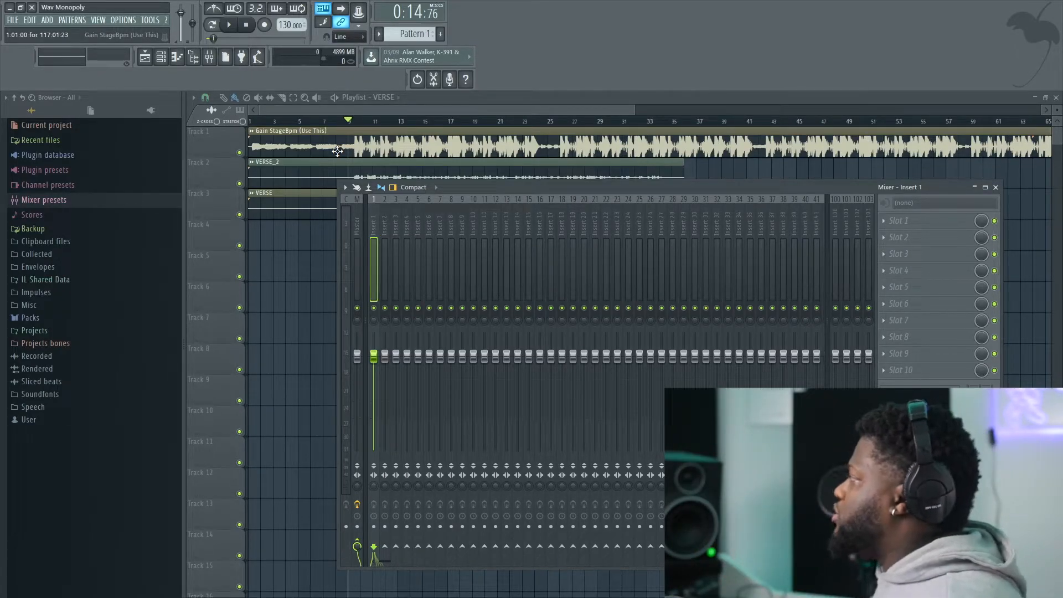
# Step: Hide the mixer and bring up the VERSE_2 clip's channel settings before playing the beat
pyautogui.click(213, 25)
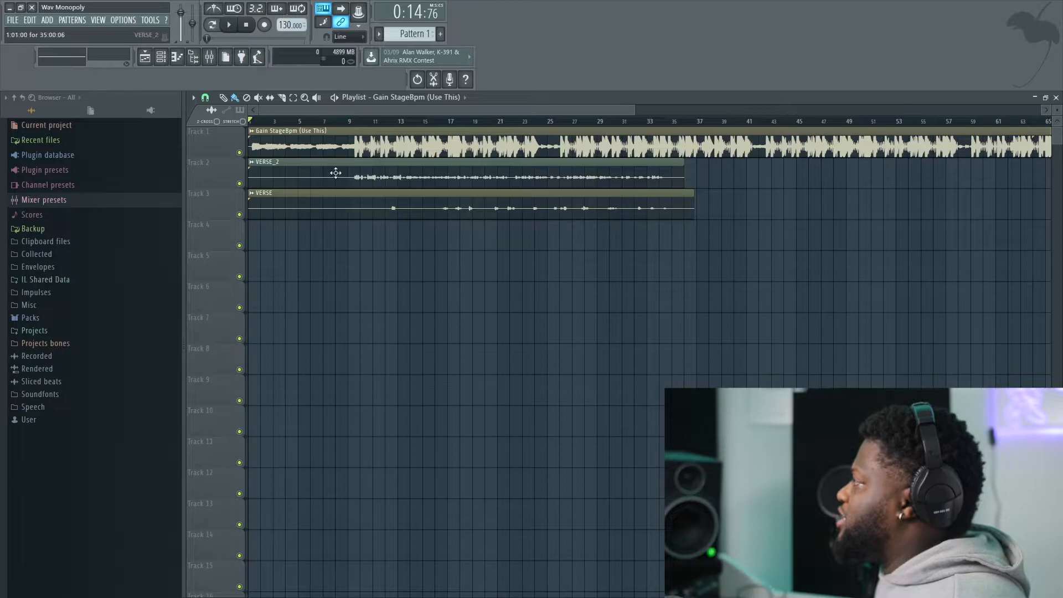
pyautogui.doubleClick(306, 146)
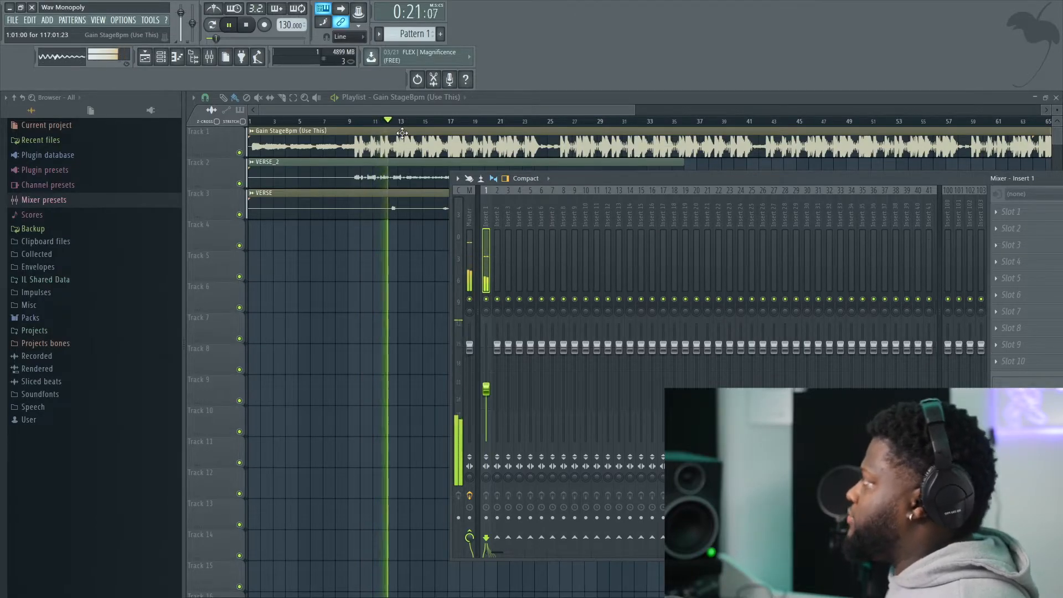
# Step: Stop playback and route the VERSE_2 clip to its own mixer insert from its channel settings
pyautogui.click(246, 25)
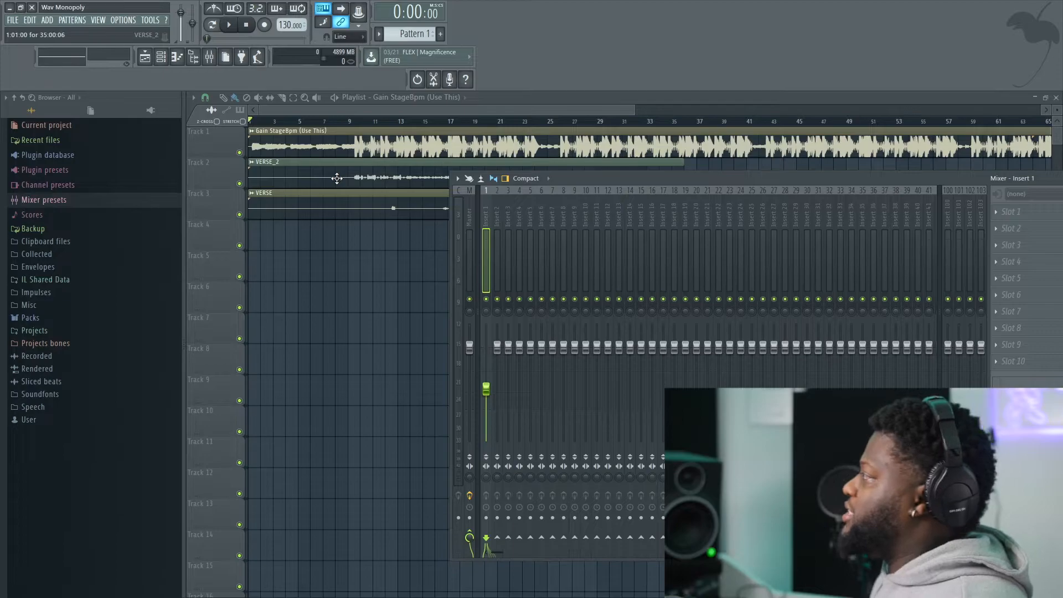
pyautogui.doubleClick(337, 178)
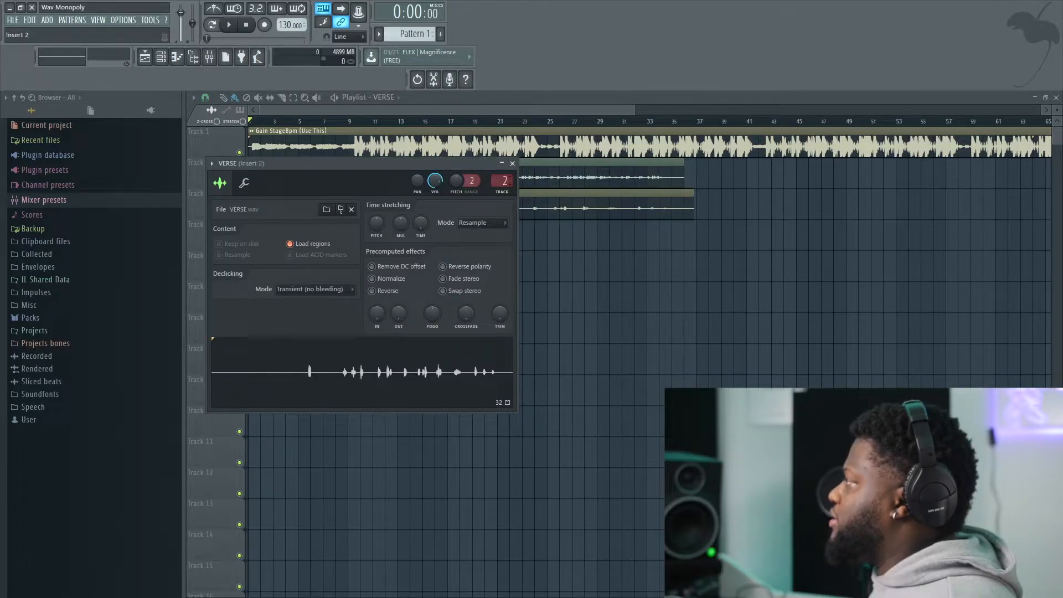
pyautogui.click(501, 180)
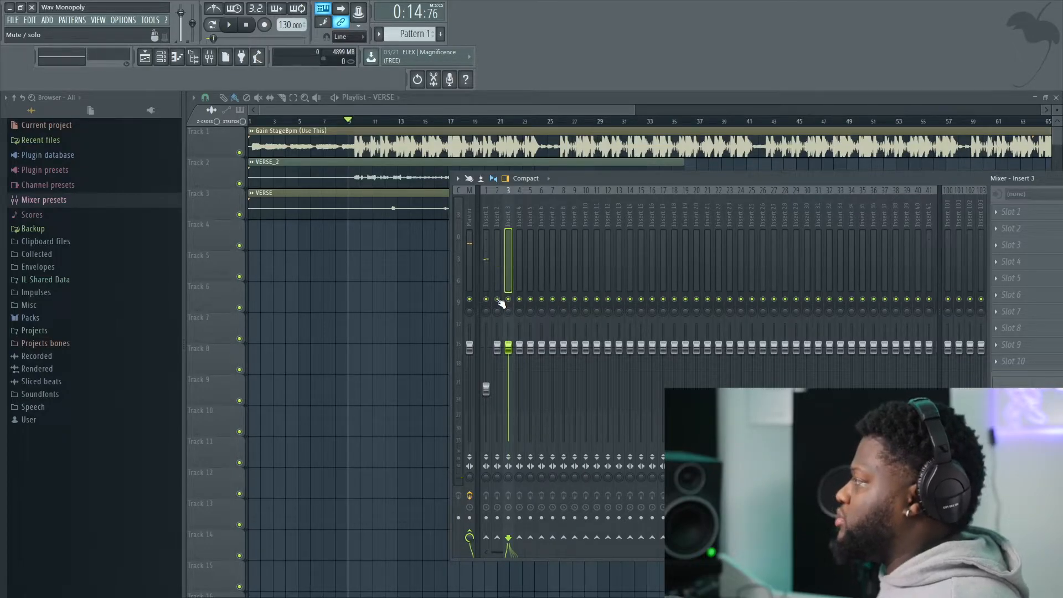
# Step: Expand the browser's Mixer presets folder and scroll to the Lil Baby vocal presets
pyautogui.click(228, 26)
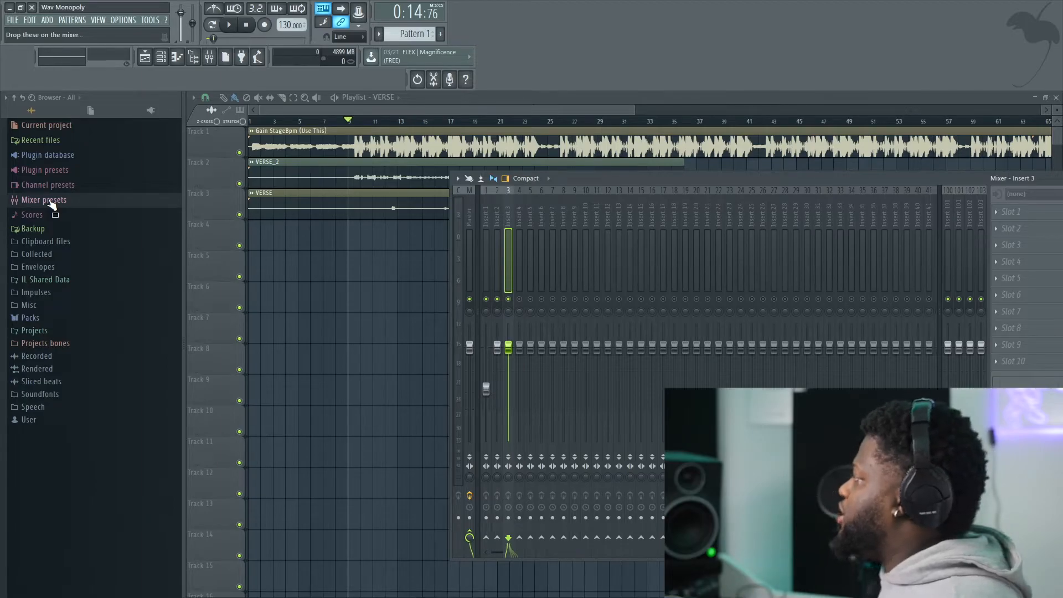
pyautogui.click(43, 200)
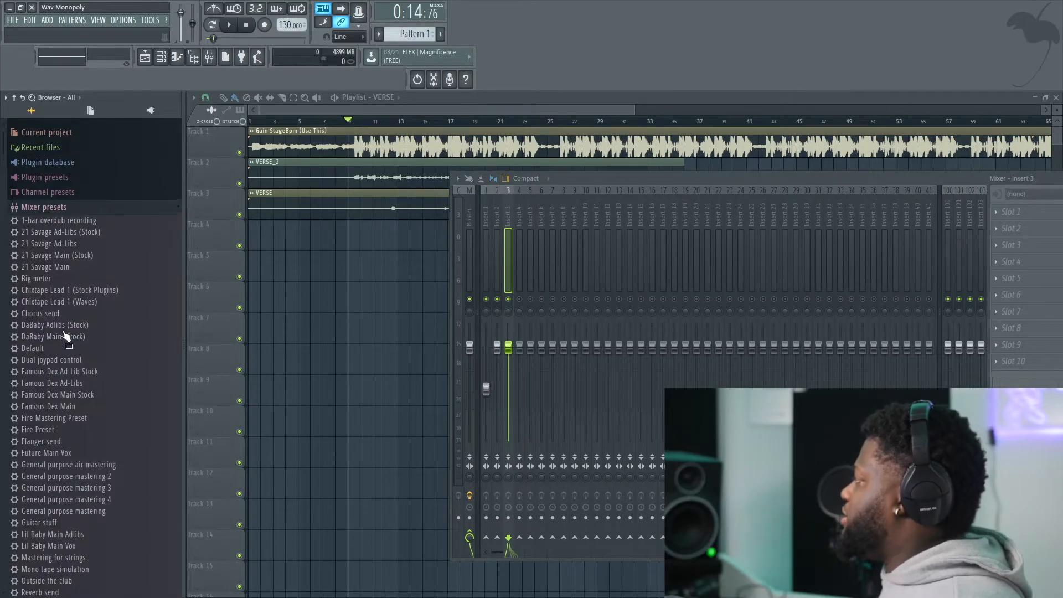
pyautogui.scroll(-3)
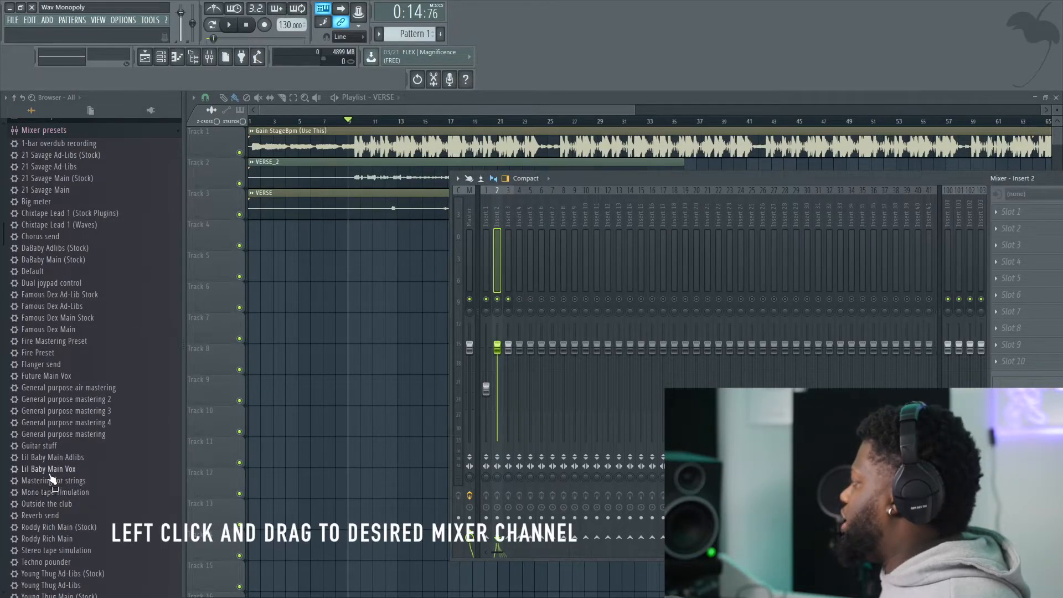
# Step: Drop the Lil Baby Main Vox preset onto mixer insert 2, loading its full vocal effect chain
pyautogui.moveTo(48, 468); pyautogui.dragTo(475, 271)
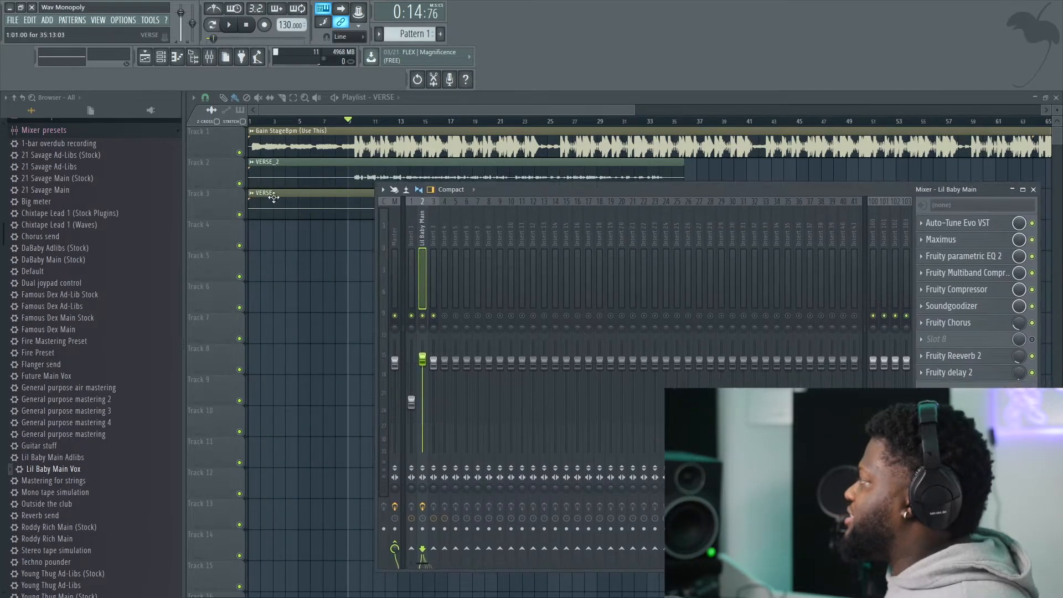
pyautogui.click(229, 25)
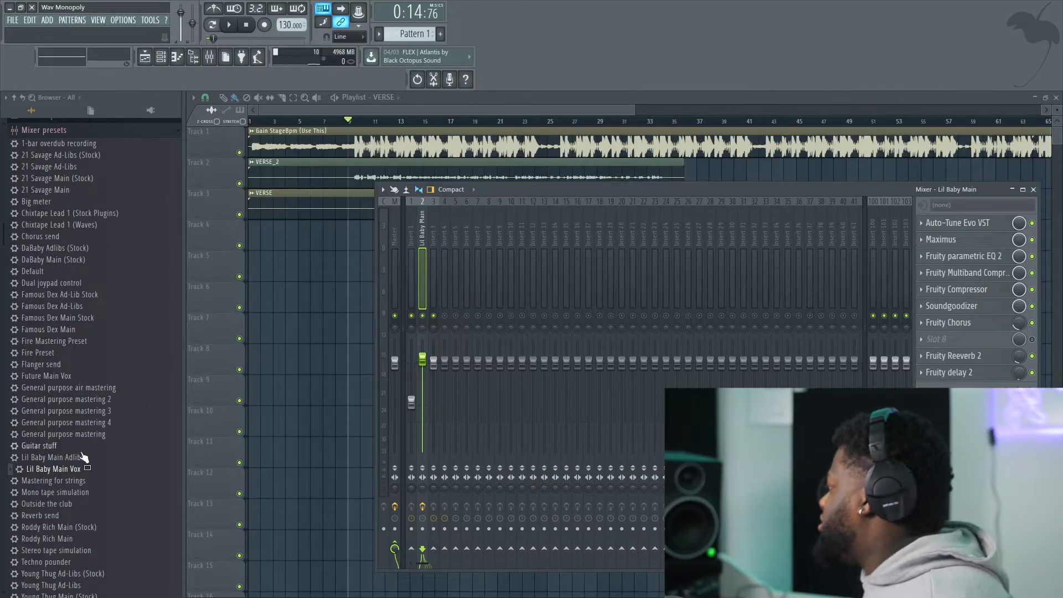
# Step: Drop the Lil Baby Main Adlibs preset onto insert 3 and bring up Auto-Tune Evo on the main vocal
pyautogui.moveTo(57, 458); pyautogui.dragTo(112, 464)
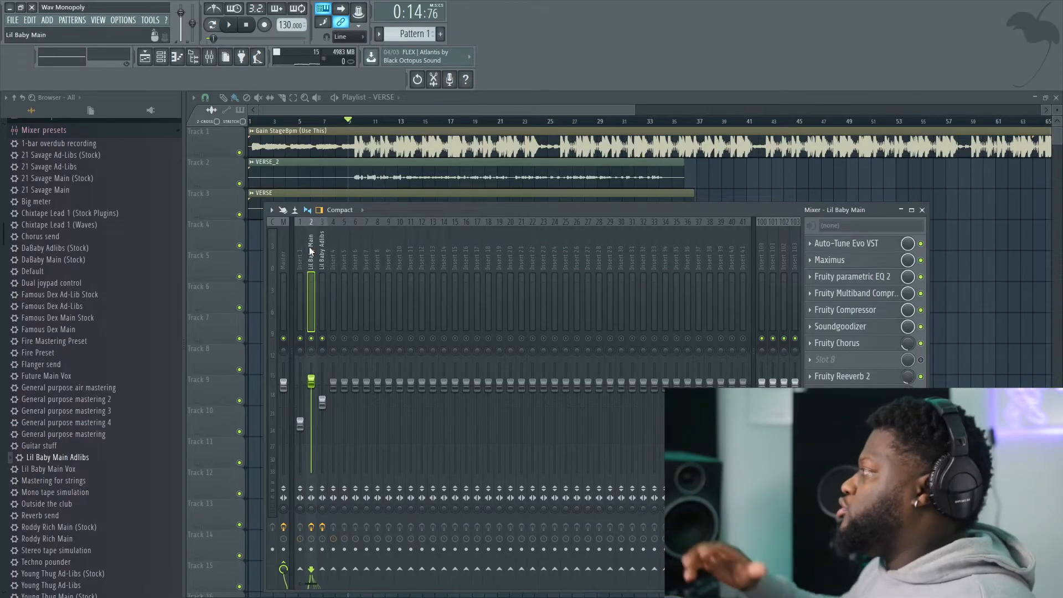
pyautogui.click(846, 243)
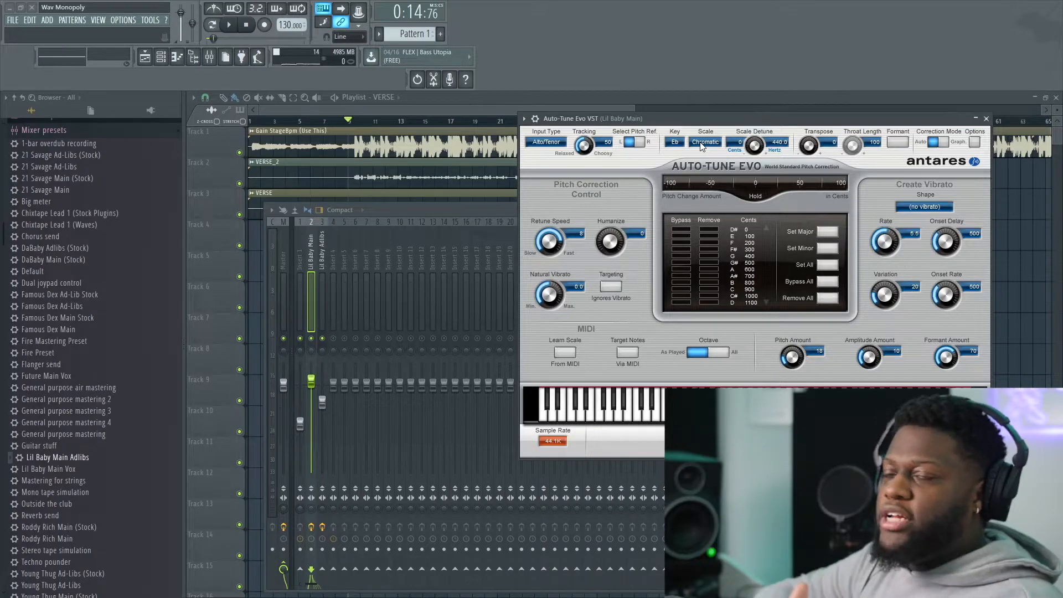
# Step: Set Auto-Tune Evo to the Minor scale in key D# and close its window
pyautogui.click(706, 142)
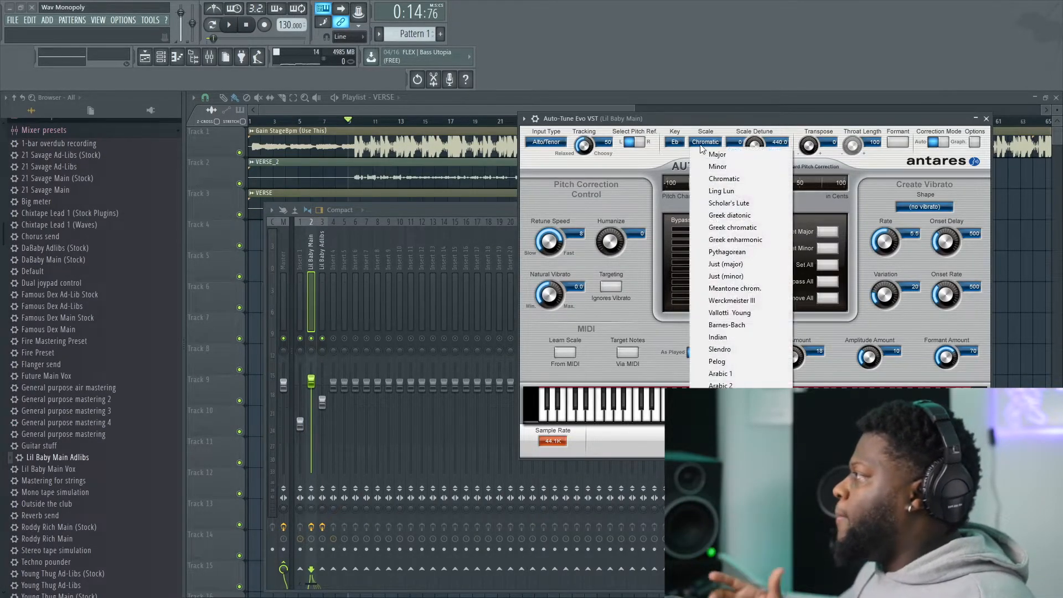
pyautogui.click(717, 166)
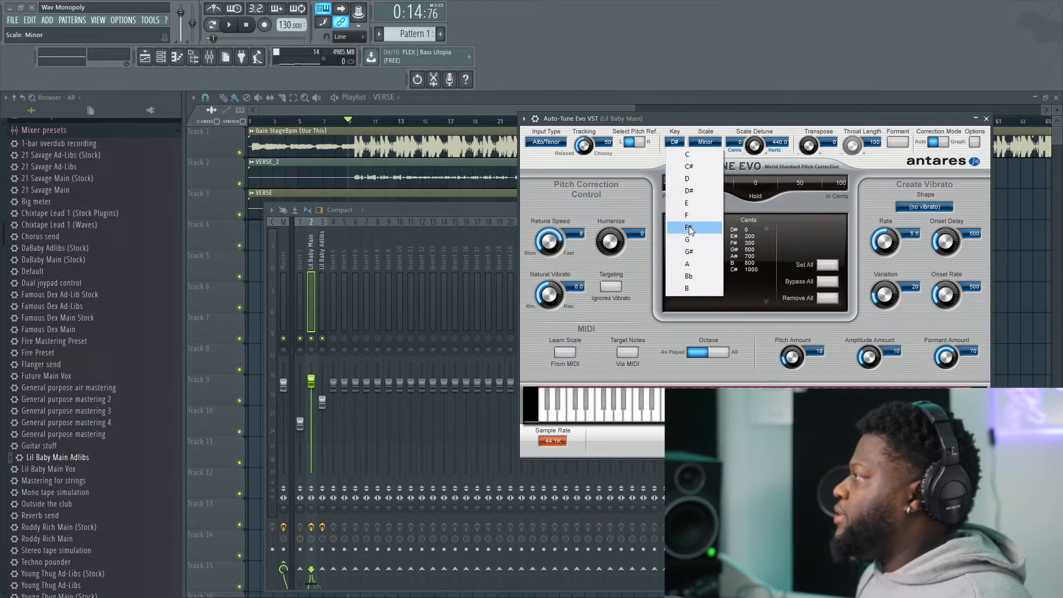
pyautogui.moveTo(690, 191)
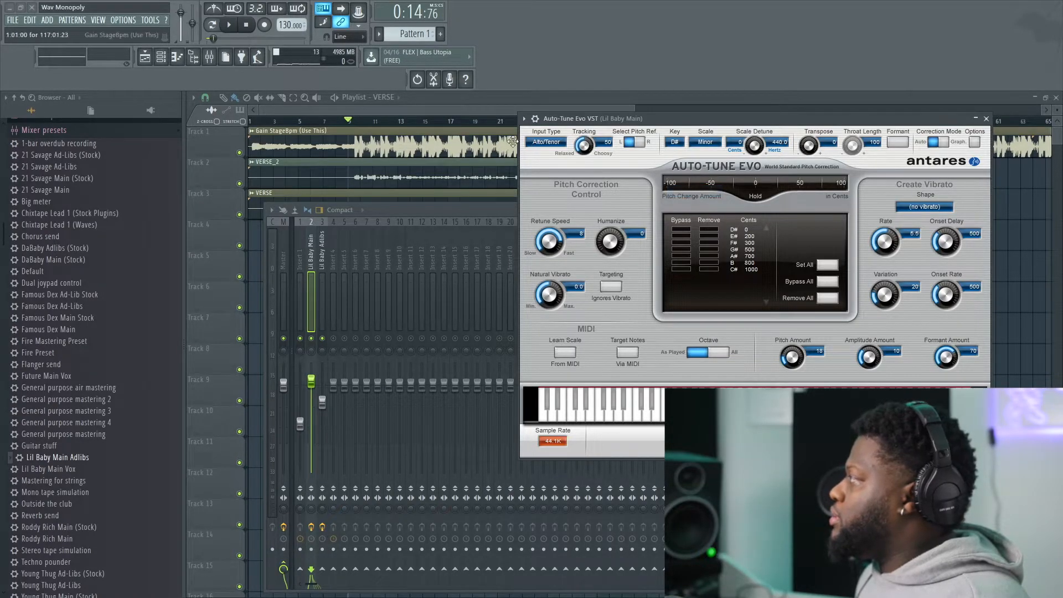
pyautogui.click(986, 118)
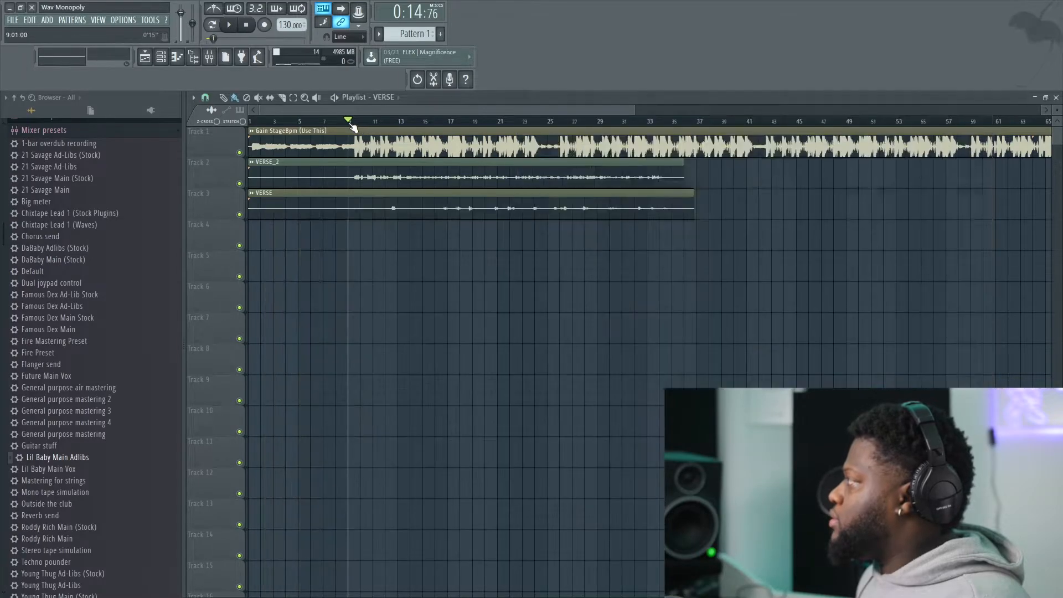
# Step: Key the Pitcher on the Lil Baby Adlibs insert to D# minor, then return to the main vocal insert
pyautogui.click(229, 25)
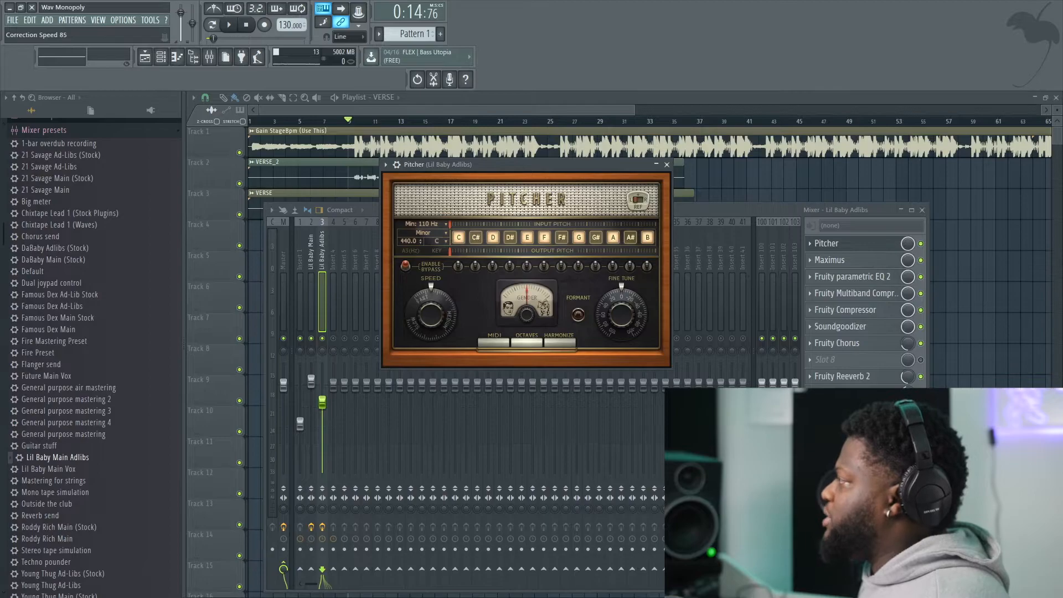
pyautogui.click(422, 240)
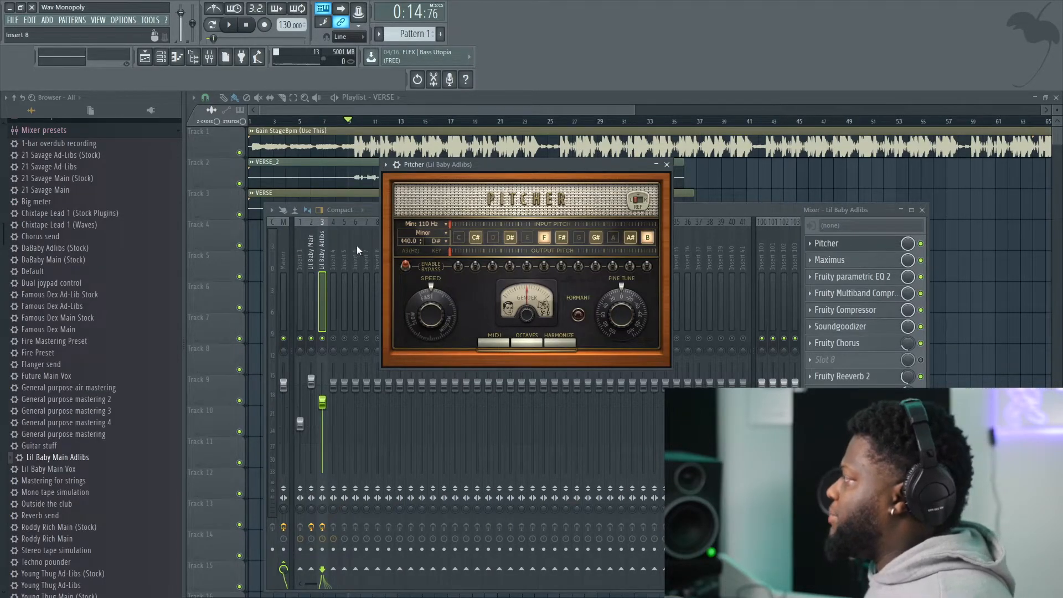
pyautogui.click(666, 164)
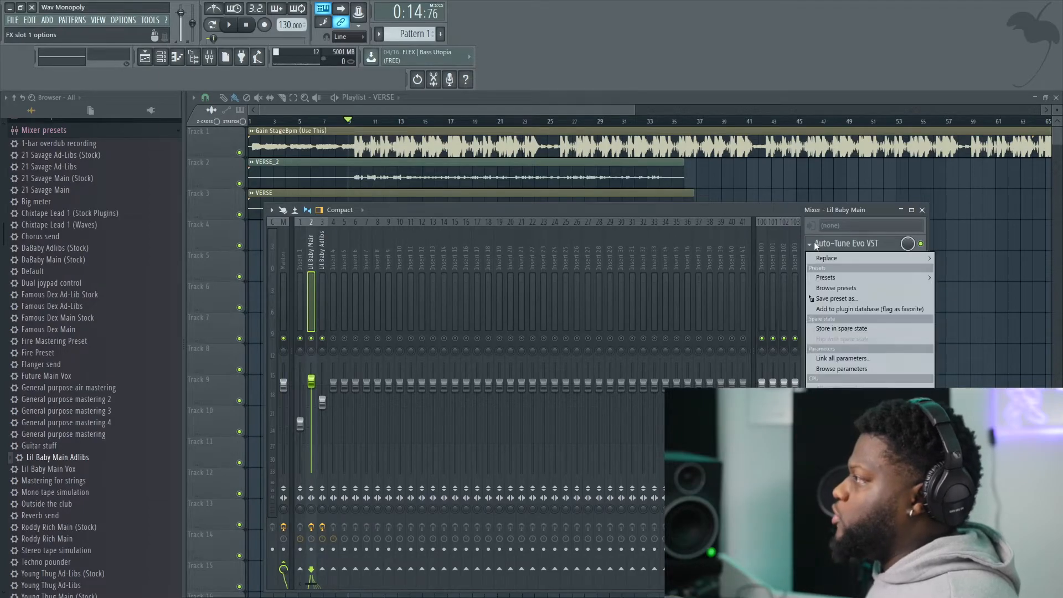
# Step: Replace insert 2's Auto-Tune in FX slot 1 with Pitcher keyed to D# minor
pyautogui.click(826, 258)
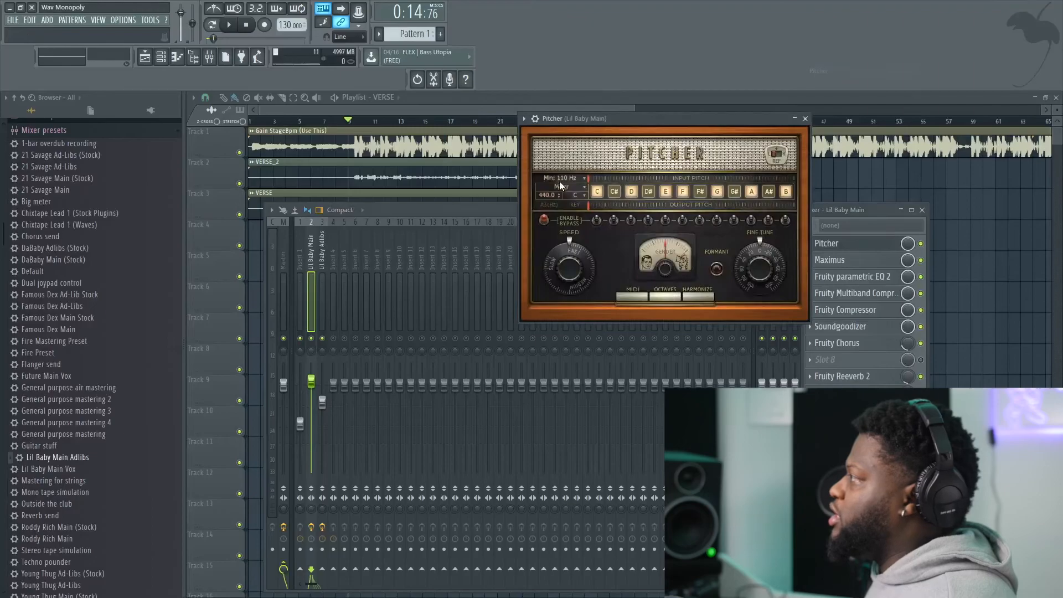
pyautogui.click(560, 186)
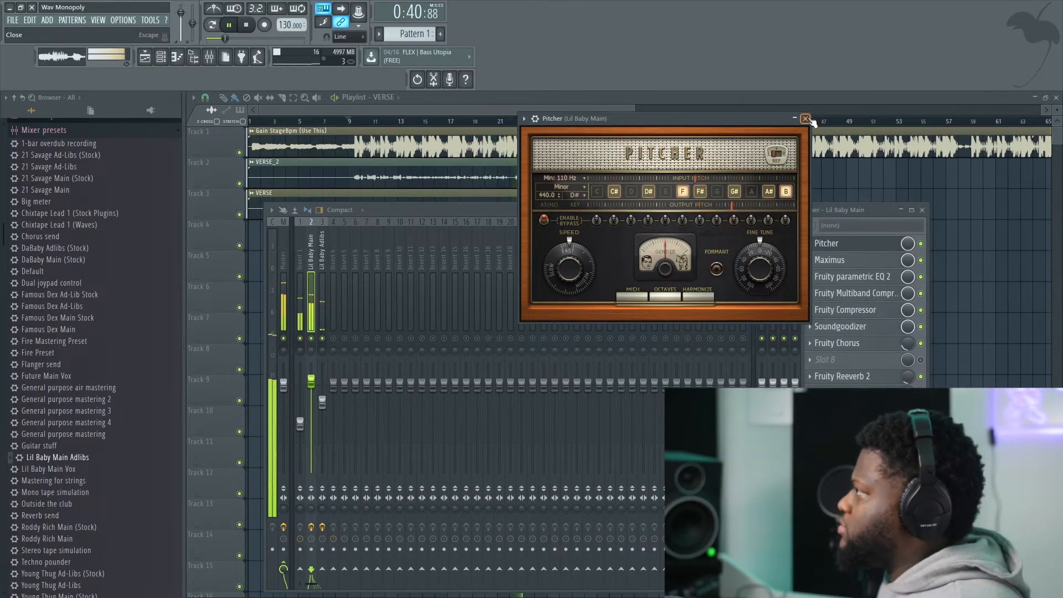
# Step: Close Pitcher, stop playback and collapse the Mixer presets list in the Browser
pyautogui.click(805, 119)
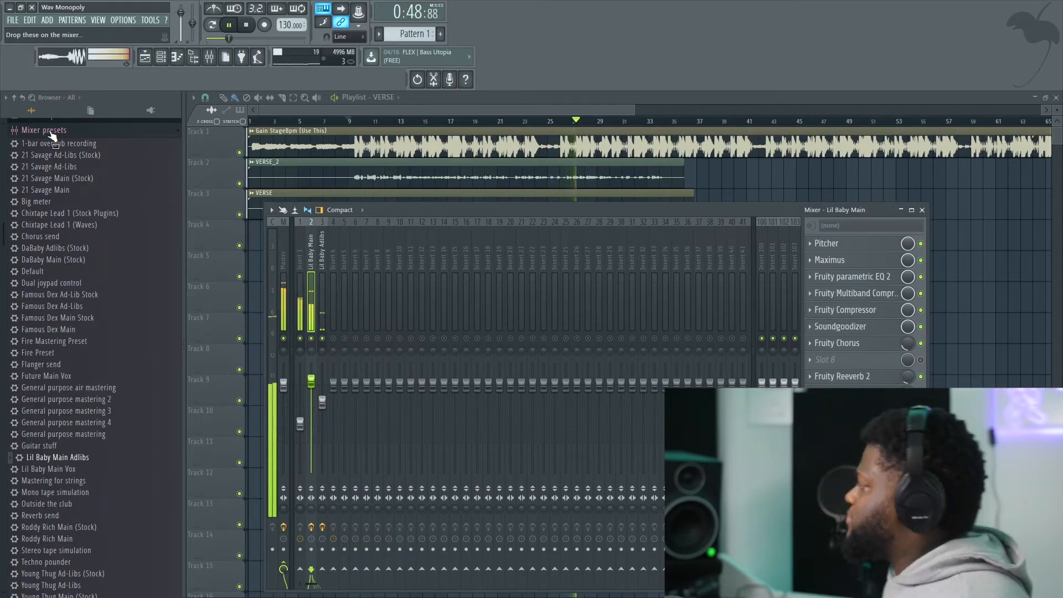
pyautogui.click(826, 243)
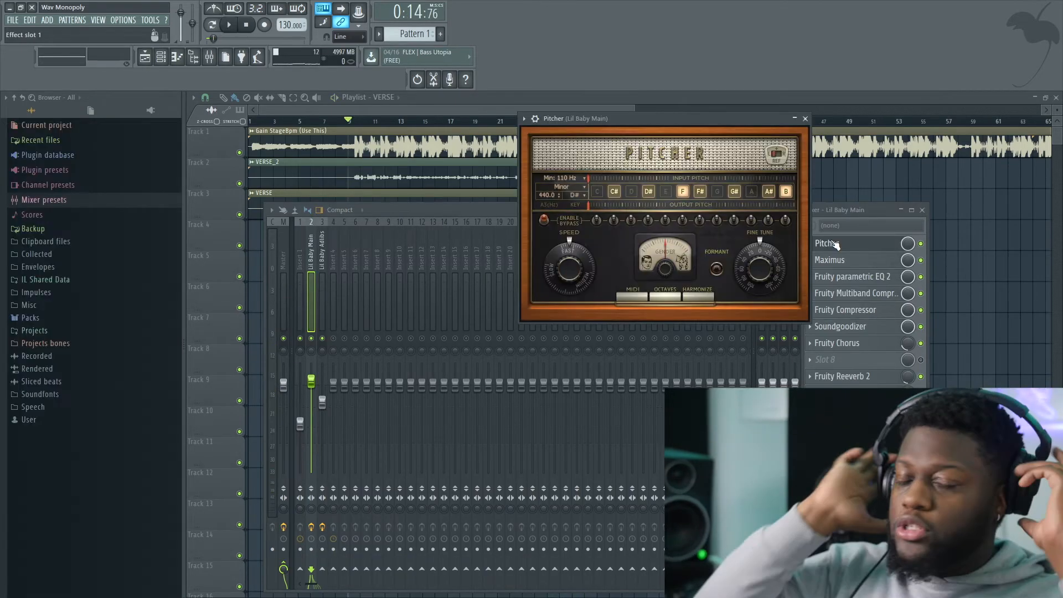